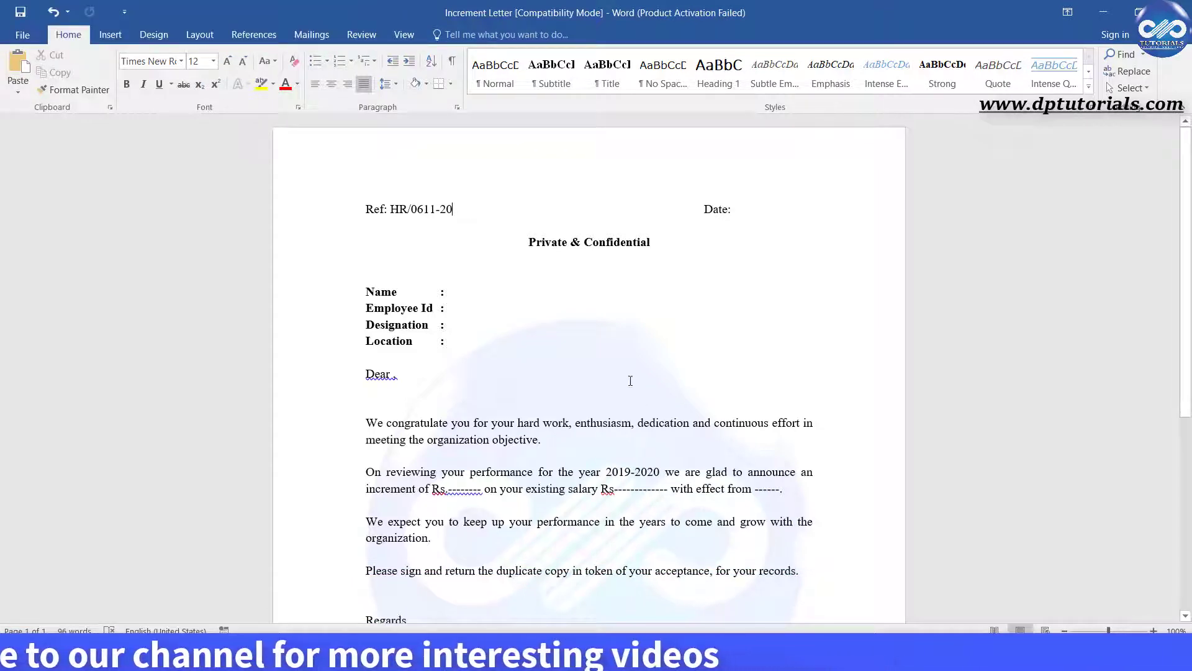
Step: Use Sheet1$ of the Mail merge Excel workbook as the existing recipient list
{"action": "scroll", "scroll_direction": "down", "scroll_amount": 3}
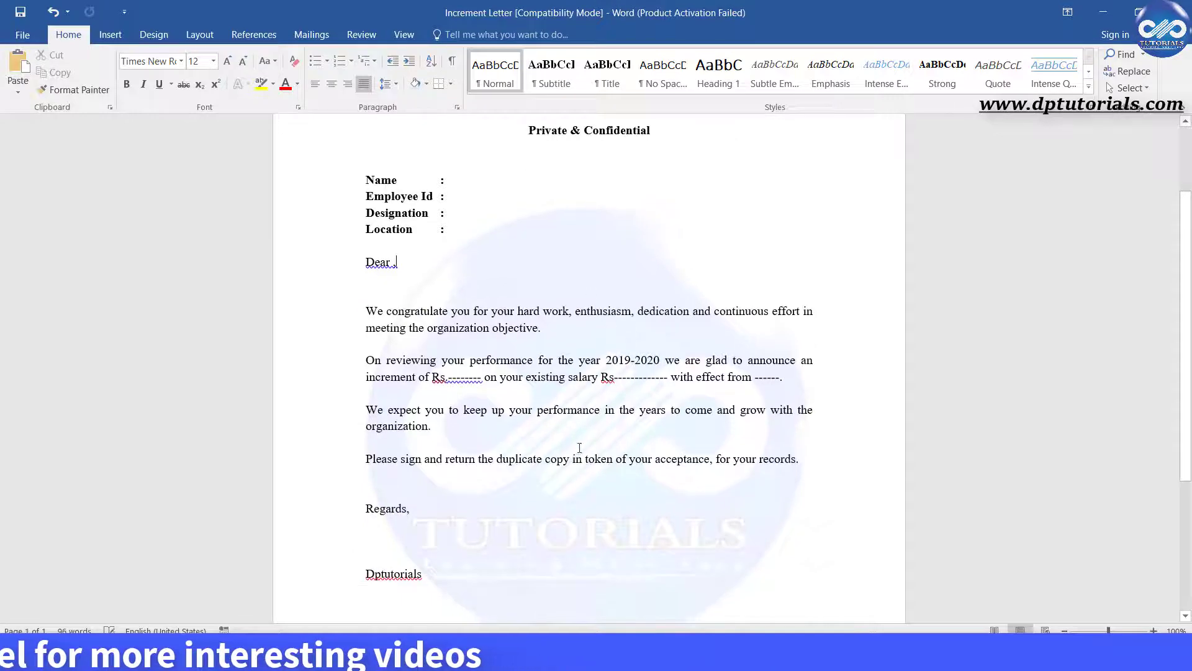
{"action": "scroll", "scroll_direction": "down", "scroll_amount": 3}
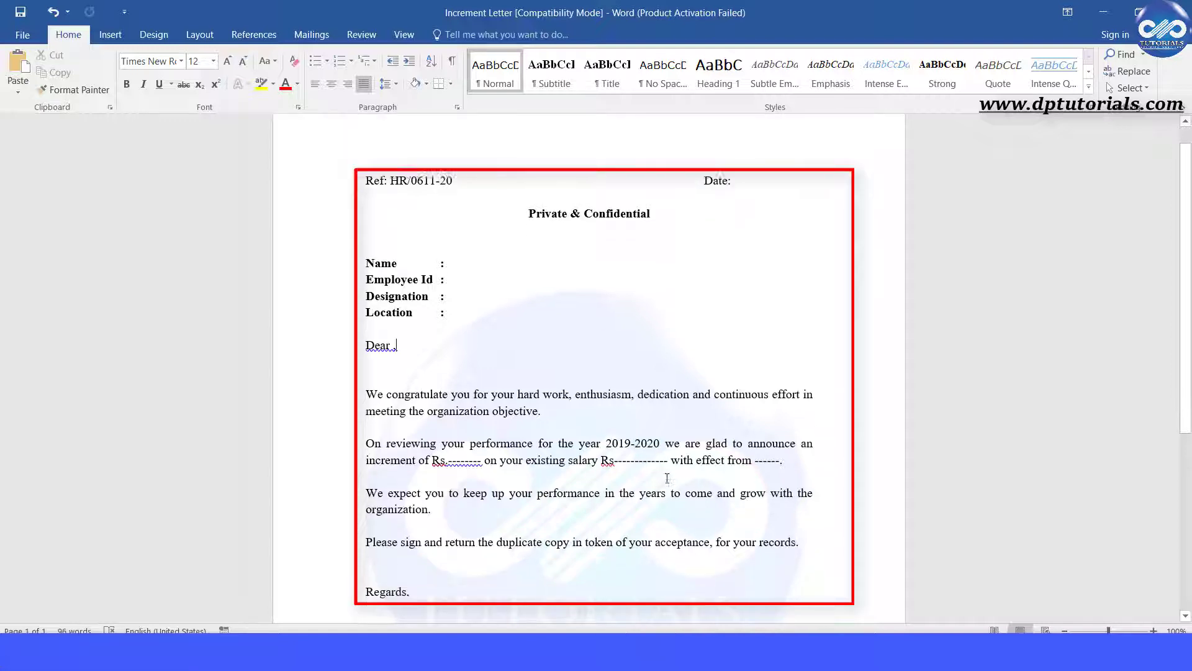
{"action": "scroll", "scroll_direction": "down", "scroll_amount": 3}
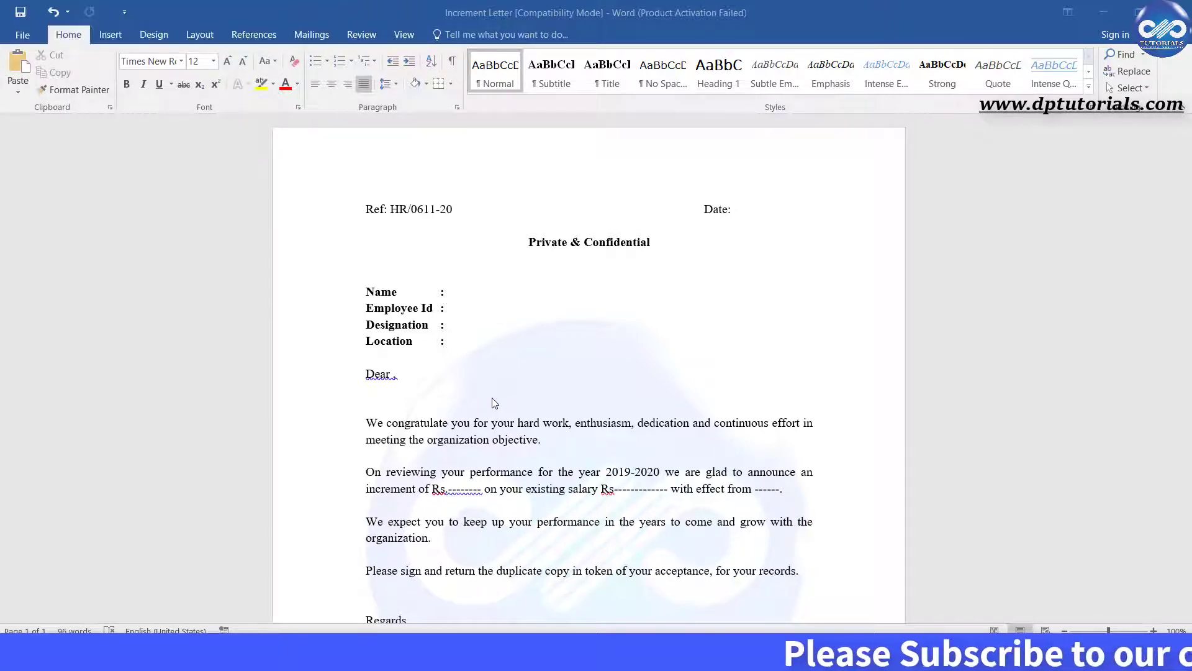
{"action": "mouse_move", "coordinate": [479, 375]}
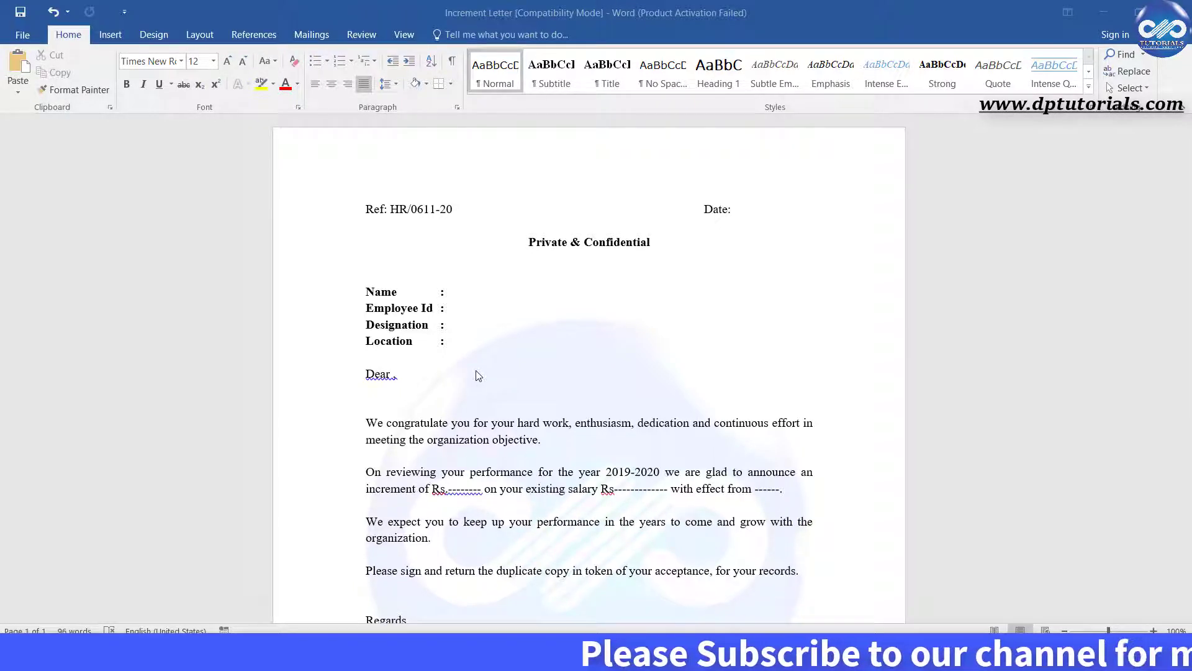
{"action": "mouse_move", "coordinate": [512, 391]}
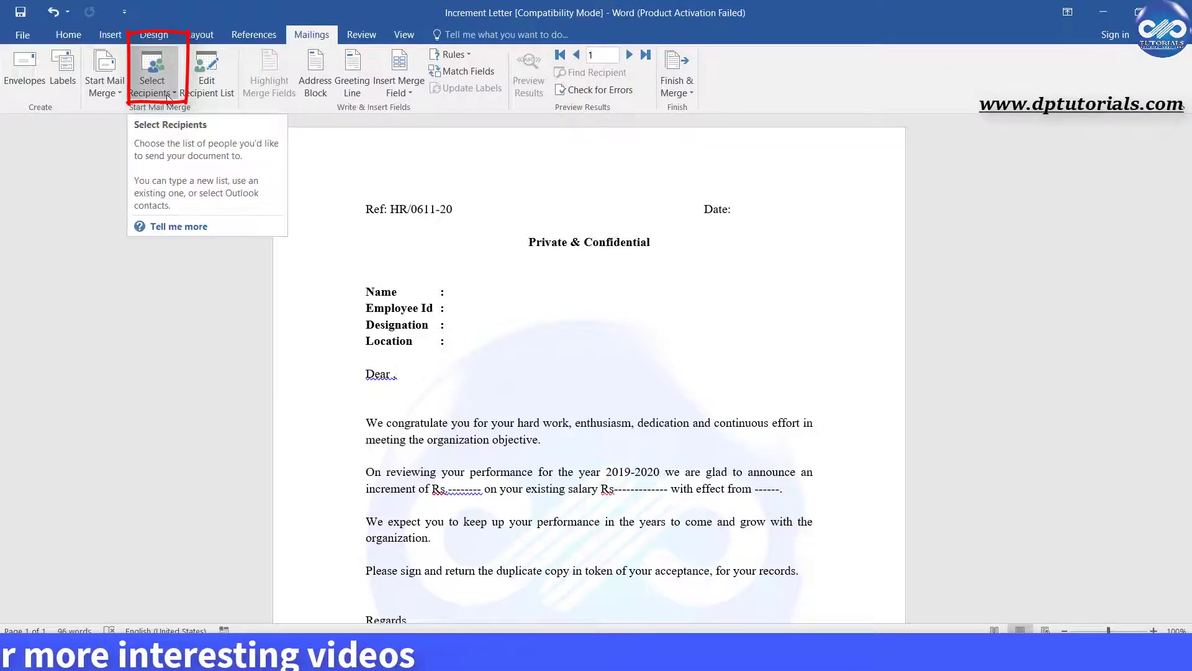
{"action": "left_click", "coordinate": [153, 75]}
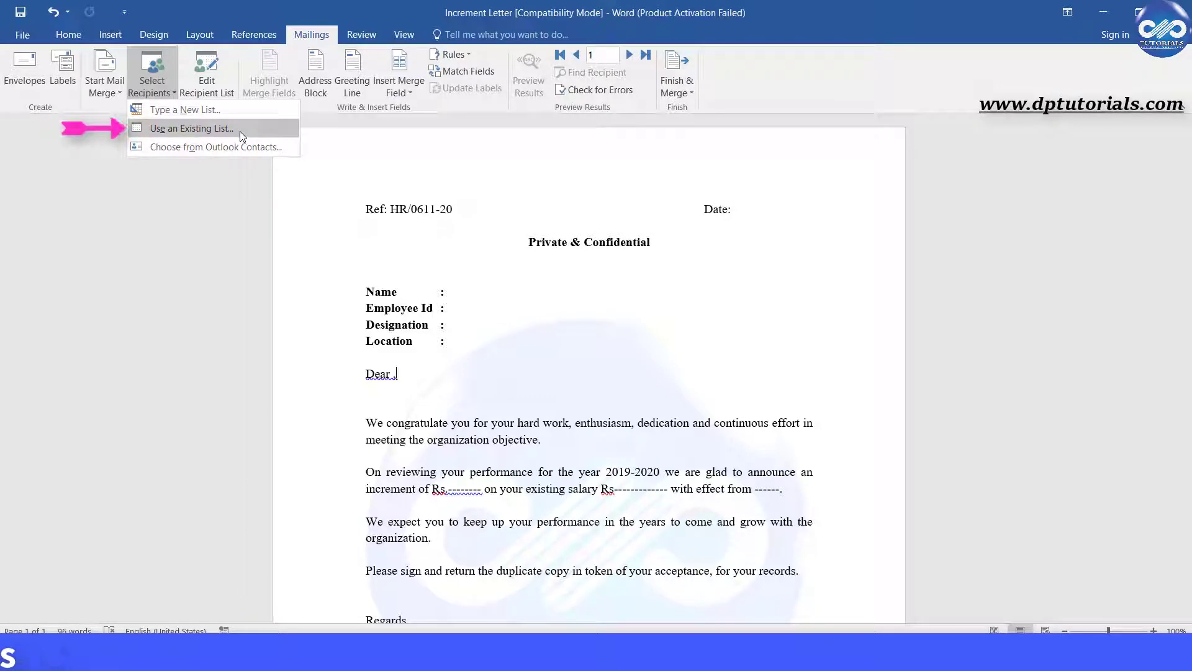
{"action": "left_click", "coordinate": [192, 127]}
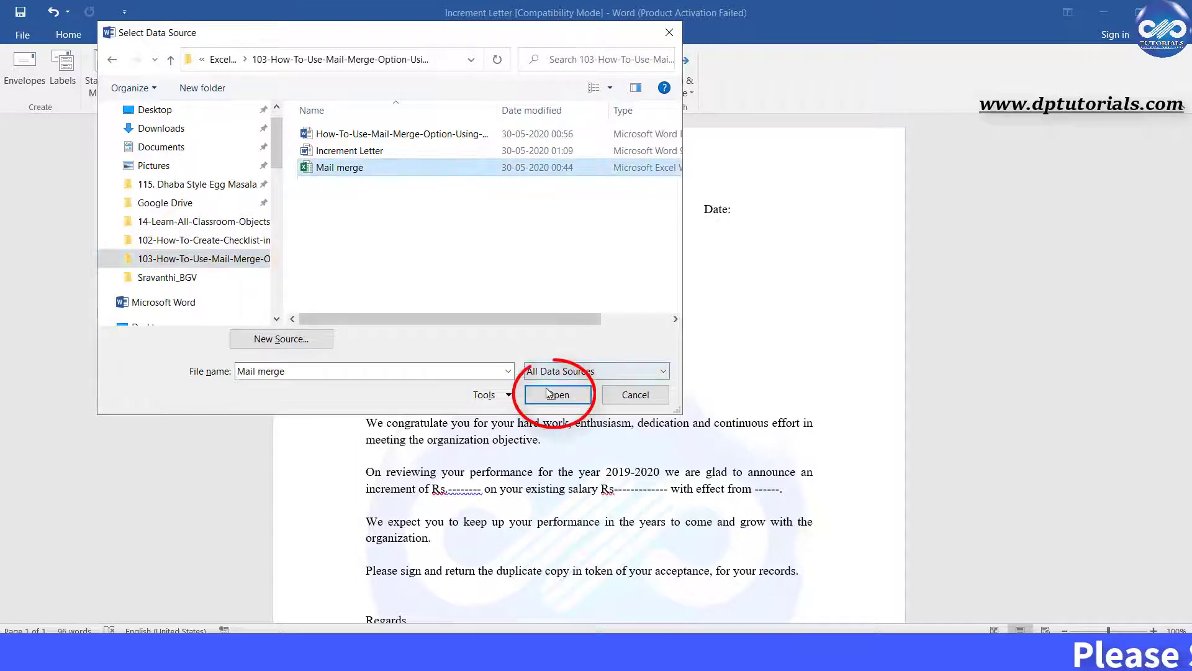
{"action": "left_click", "coordinate": [557, 395]}
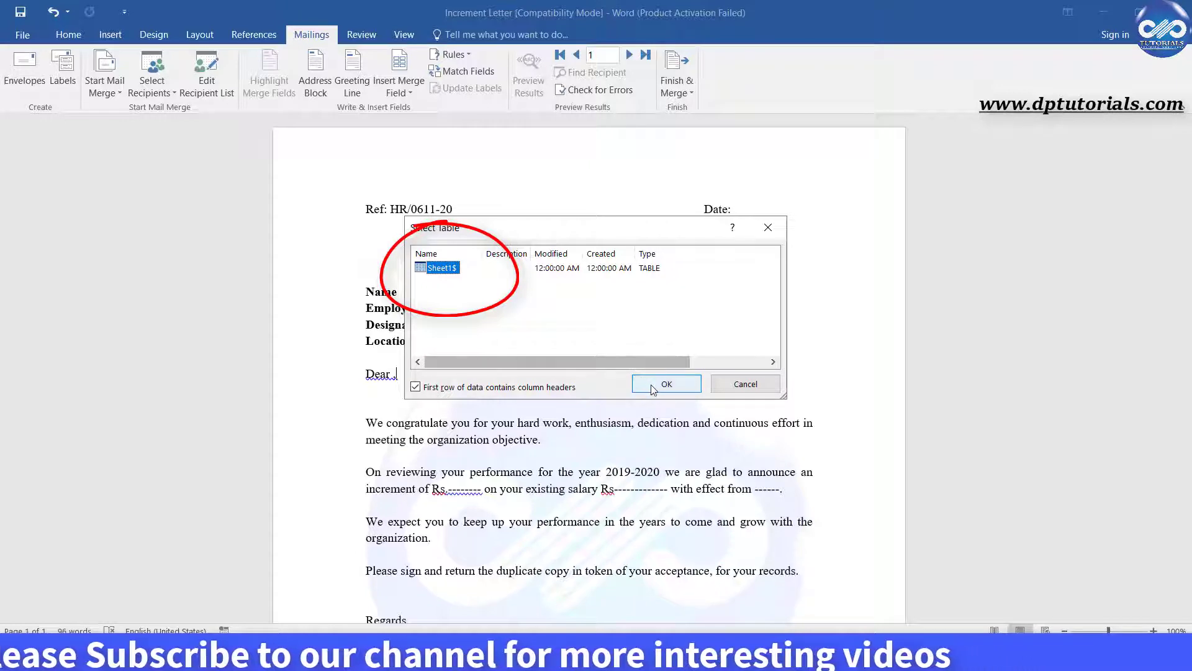
{"action": "left_click", "coordinate": [666, 384]}
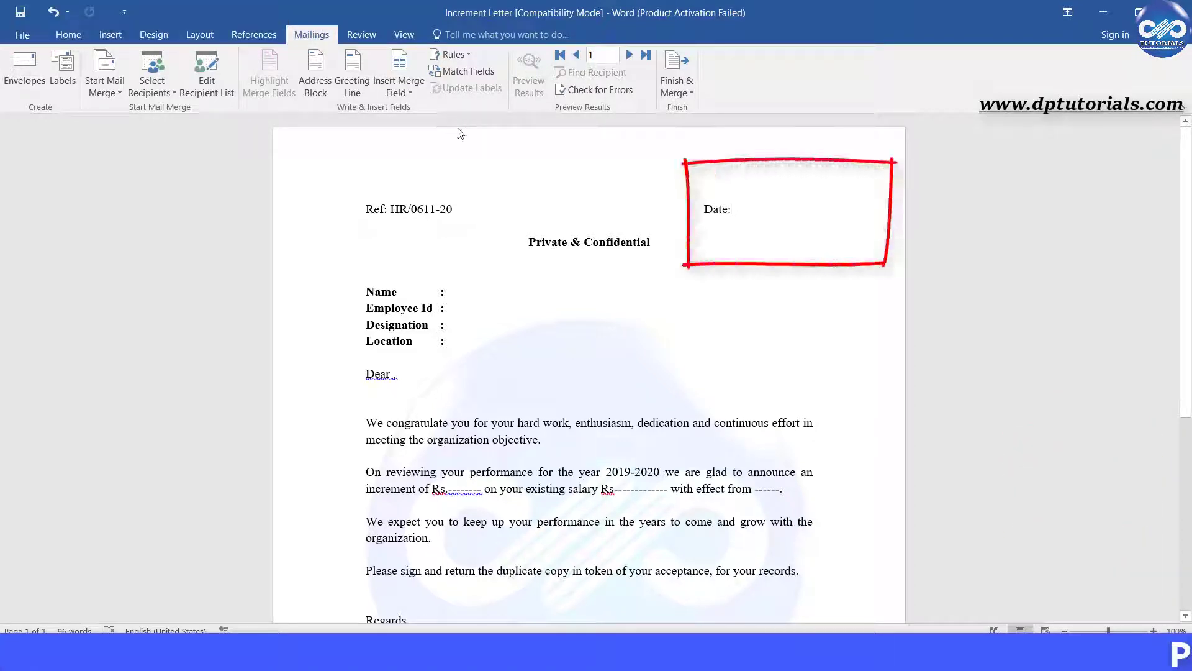
Step: Insert the Date and Name merge fields after the Date: and Name labels
{"action": "left_click", "coordinate": [397, 68]}
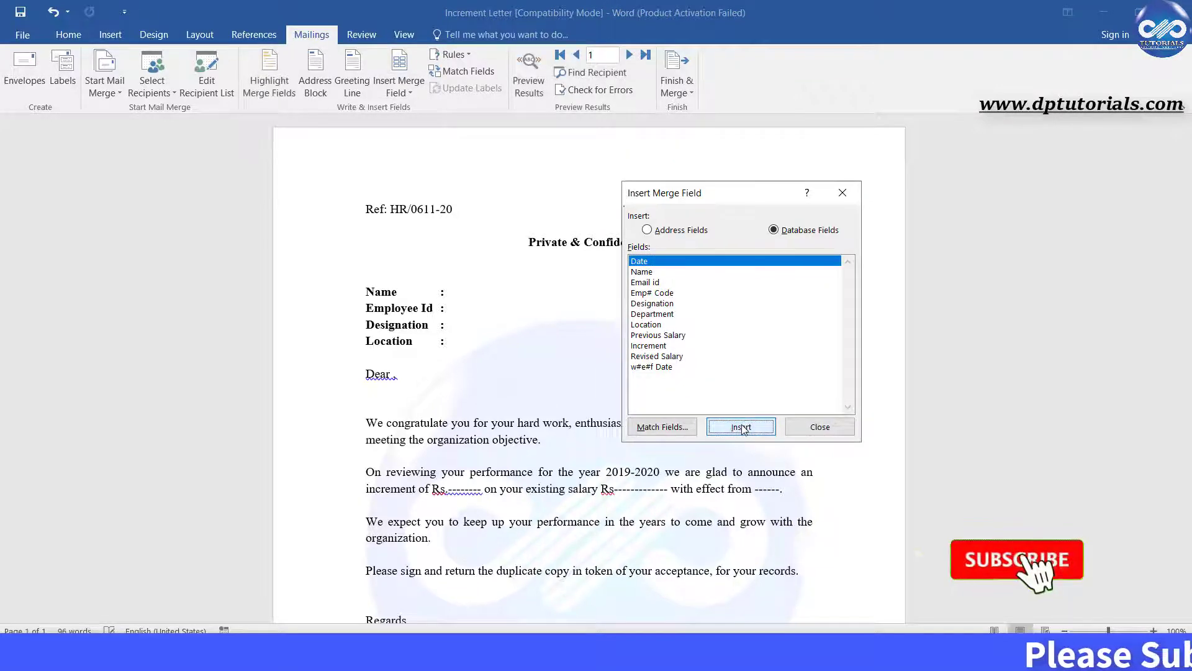
{"action": "left_click", "coordinate": [740, 427]}
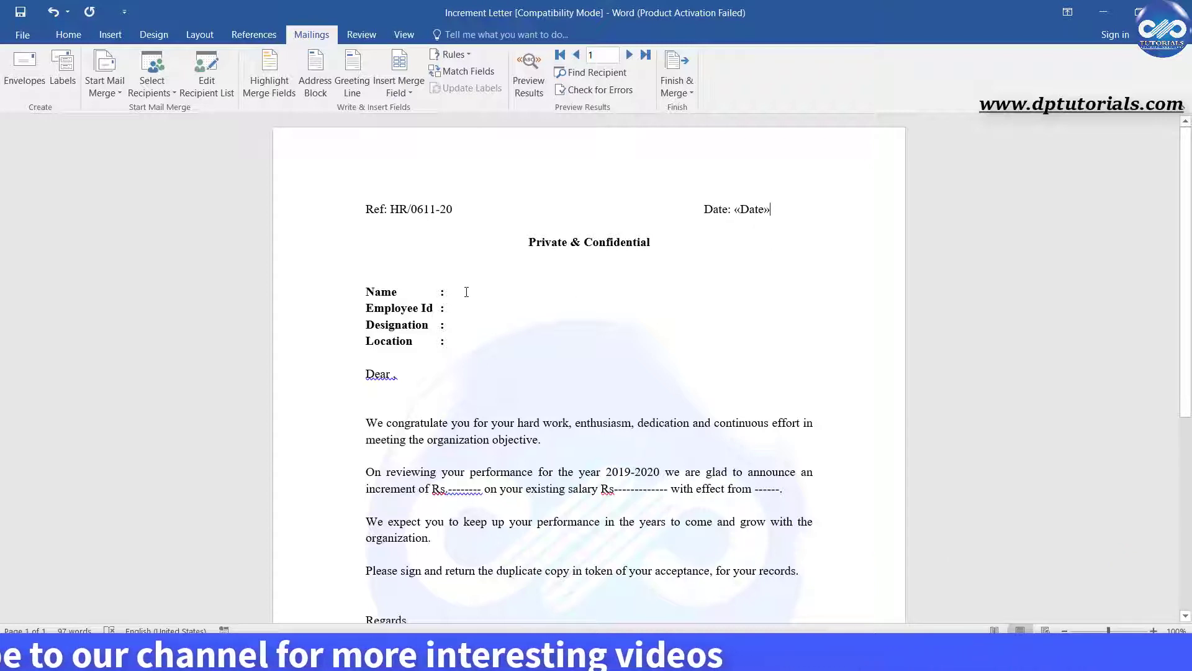
{"action": "left_click", "coordinate": [395, 68]}
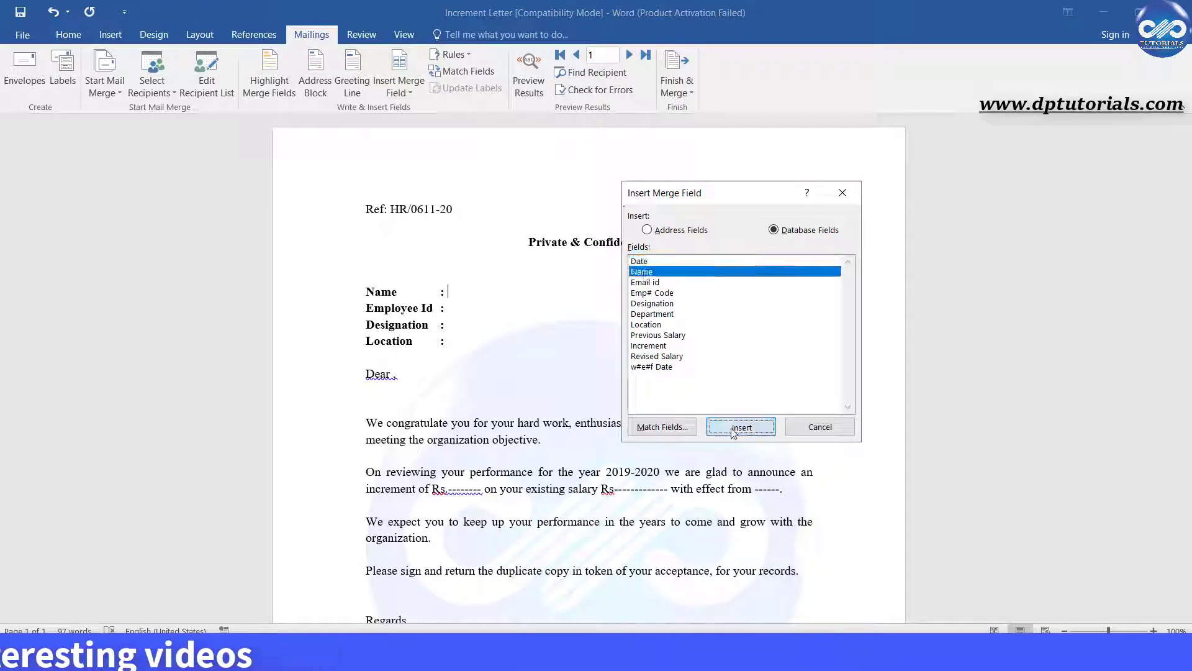
{"action": "left_click", "coordinate": [741, 427]}
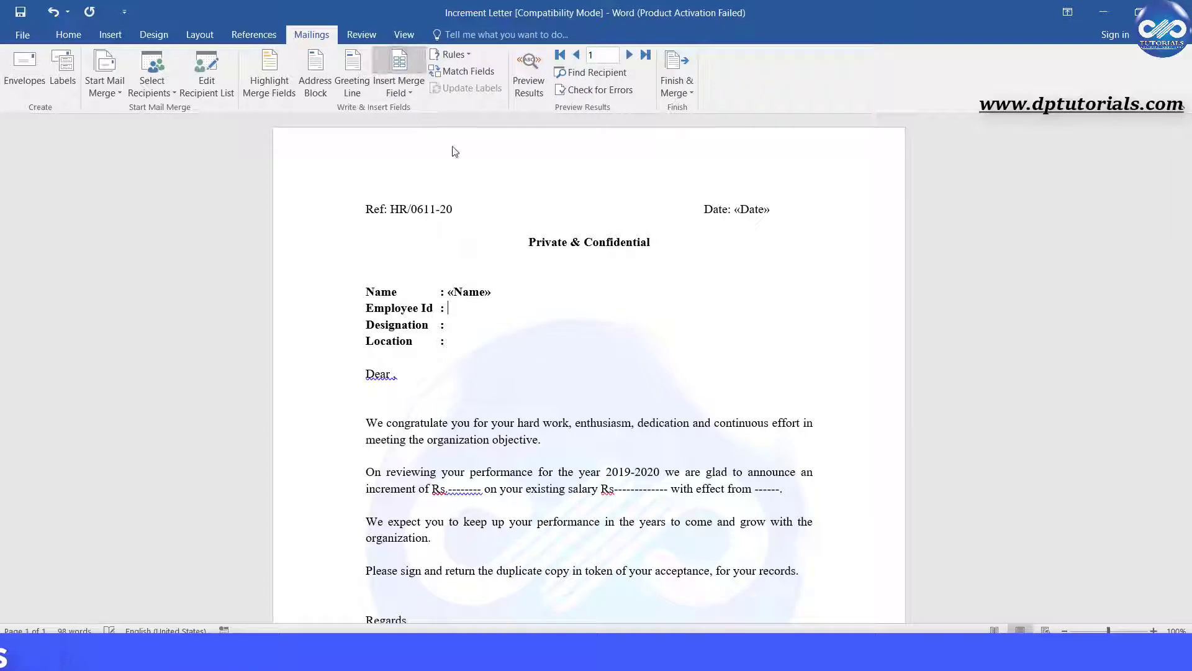
Step: Insert the Designation and Location merge fields, then position the cursor after Dear
{"action": "left_click", "coordinate": [398, 65]}
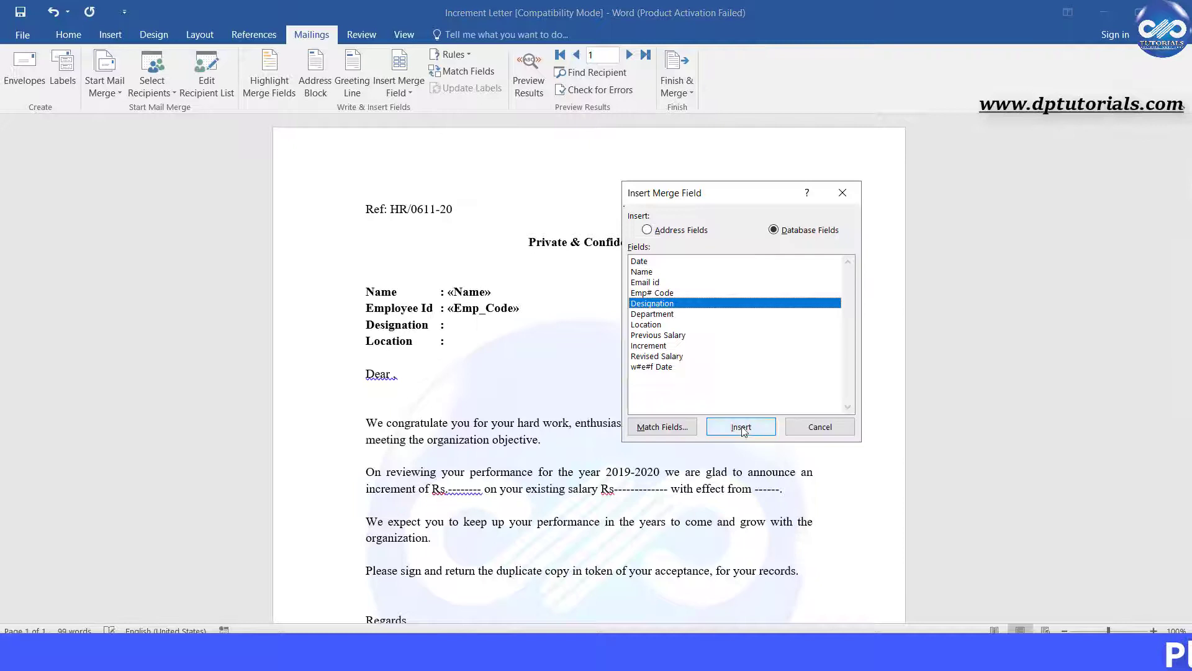
{"action": "left_click", "coordinate": [740, 427]}
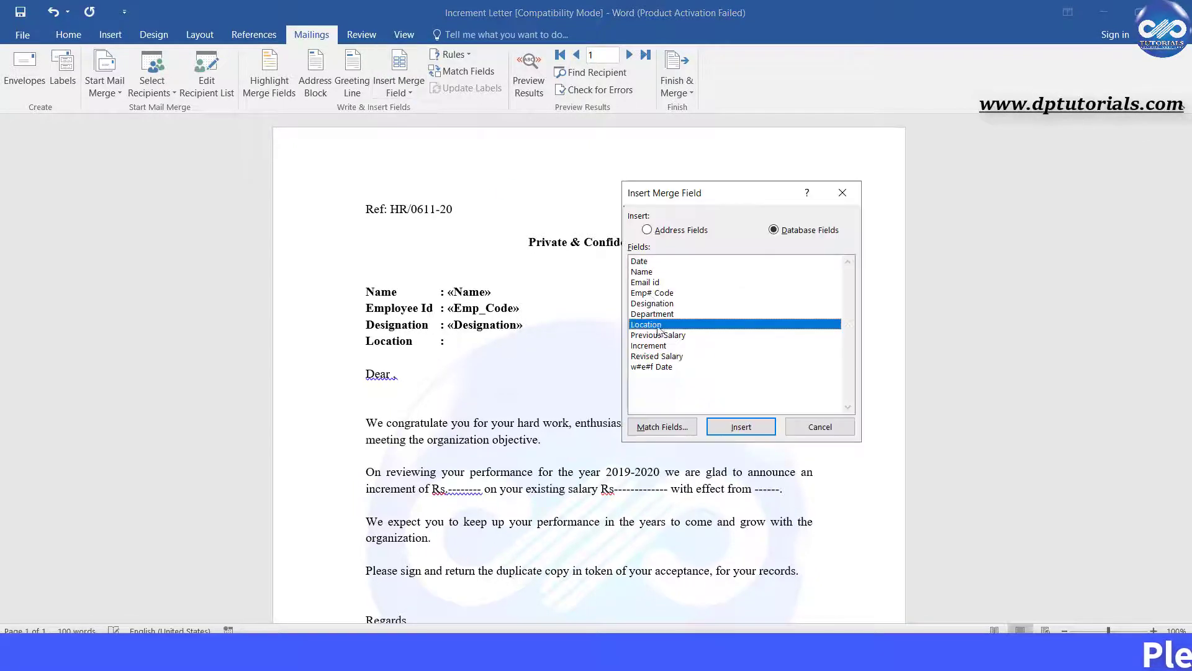
{"action": "left_click", "coordinate": [740, 427]}
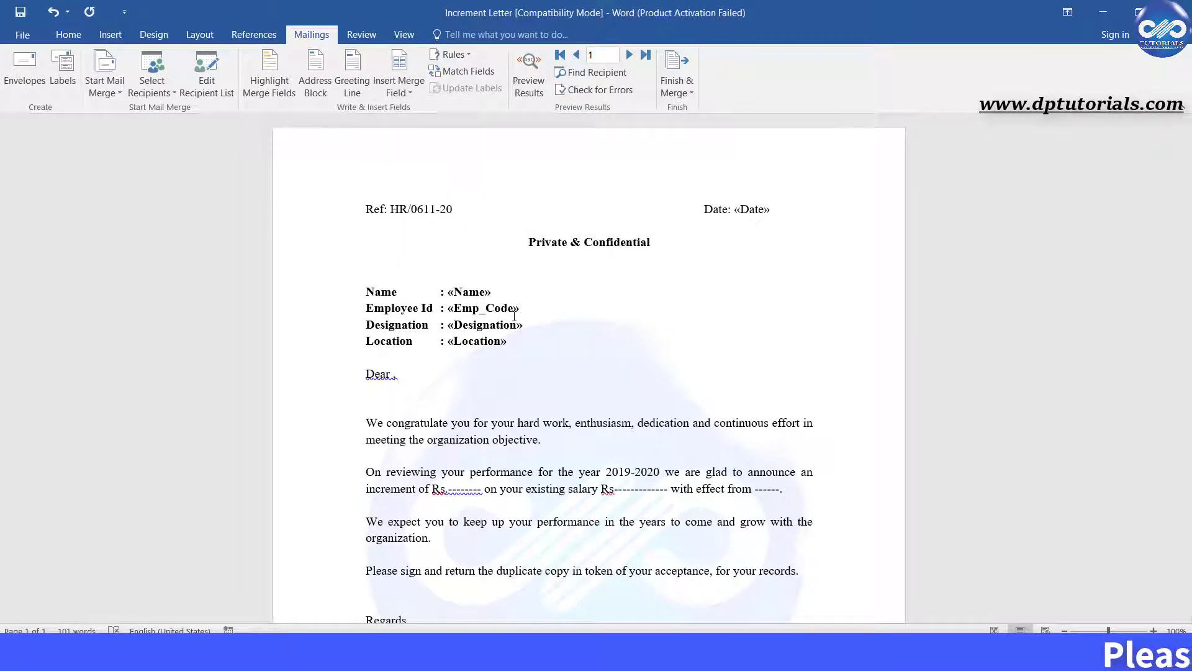
{"action": "left_click", "coordinate": [395, 73]}
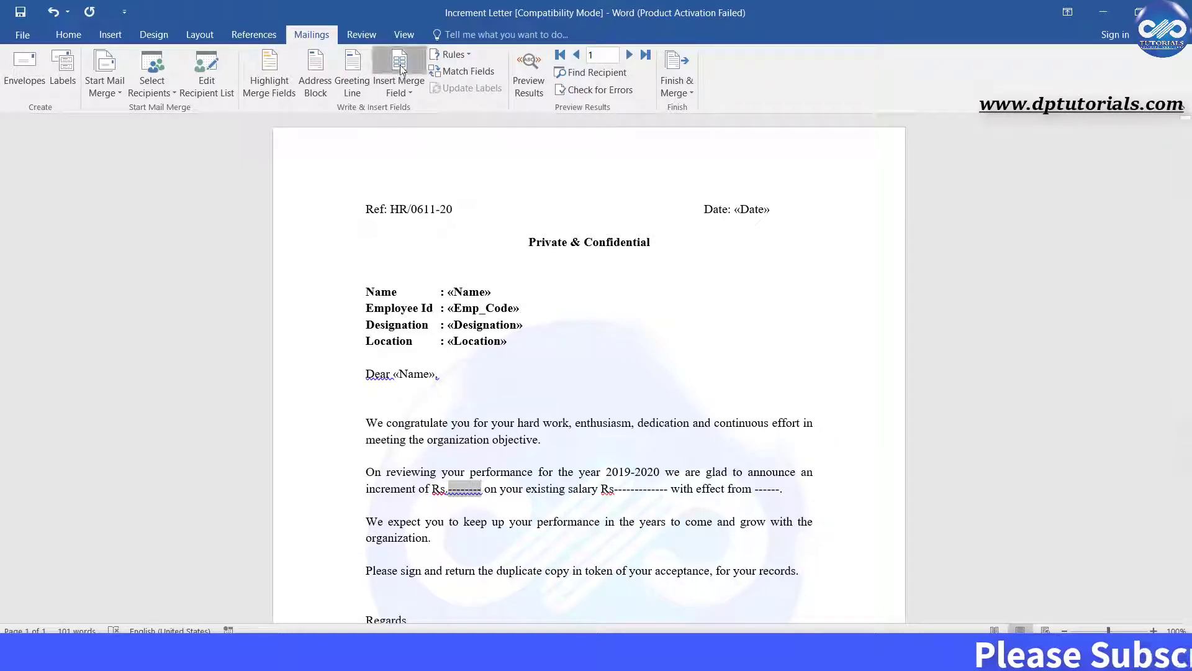
Step: Insert the Increment and wef_Date merge fields into the salary increment sentence
{"action": "left_click", "coordinate": [395, 68]}
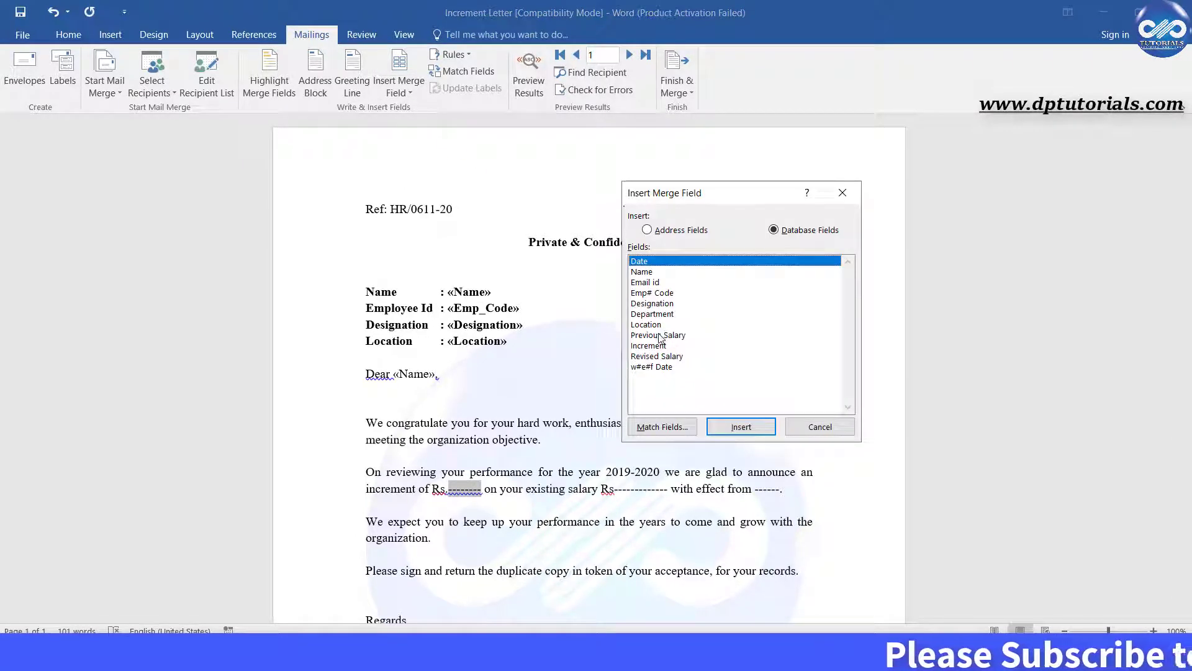
{"action": "left_click", "coordinate": [648, 345]}
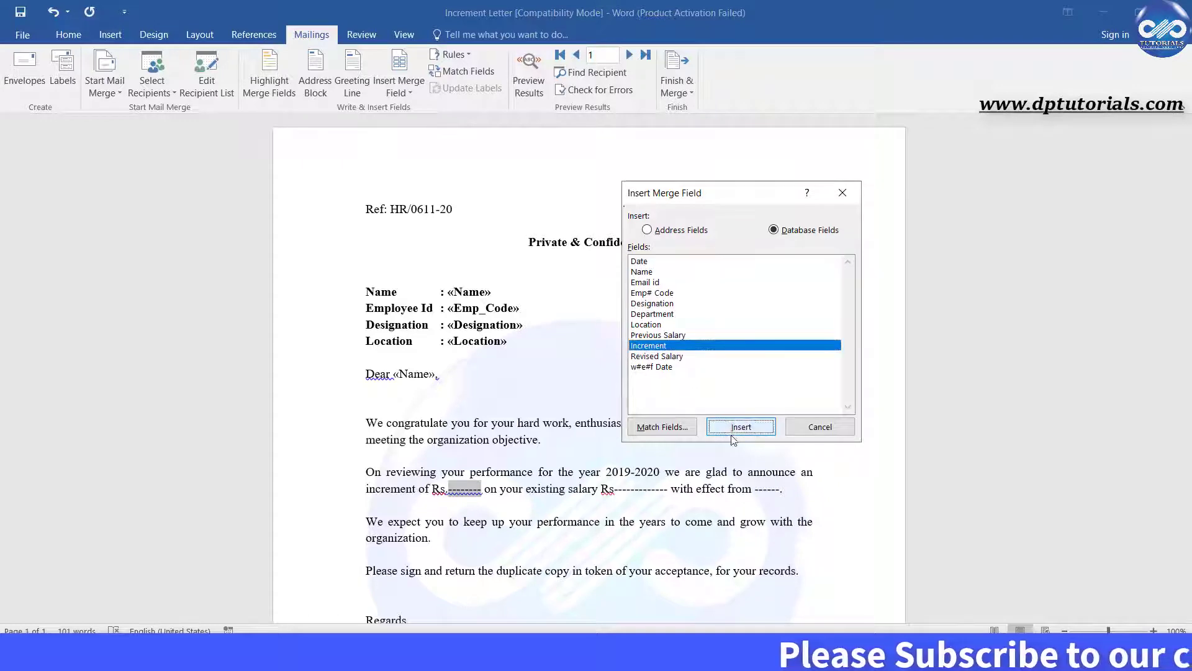
{"action": "left_click", "coordinate": [740, 428]}
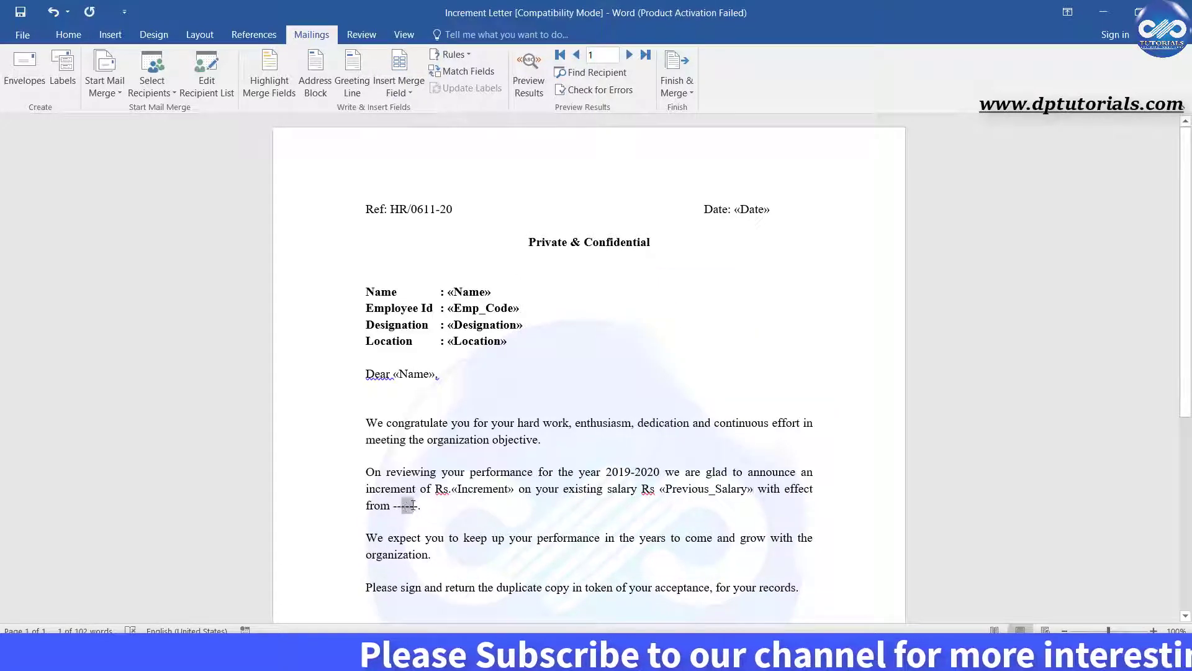
{"action": "left_click", "coordinate": [393, 70]}
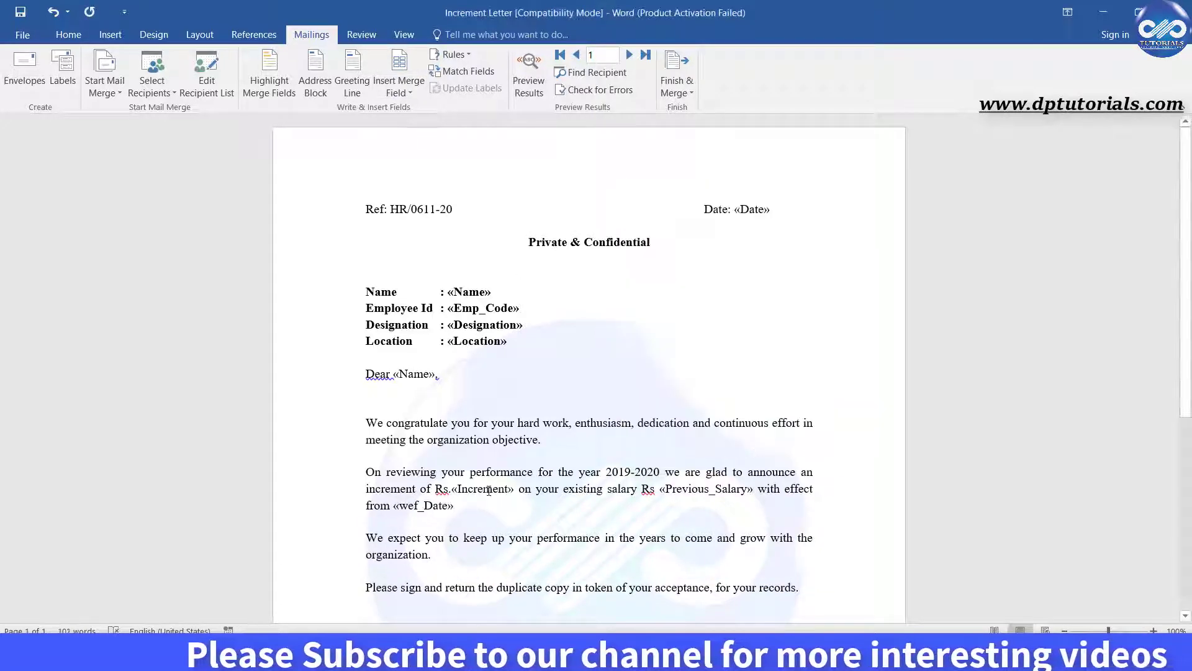
{"action": "scroll", "scroll_direction": "down", "scroll_amount": 3}
{"action": "type", "text": "."}
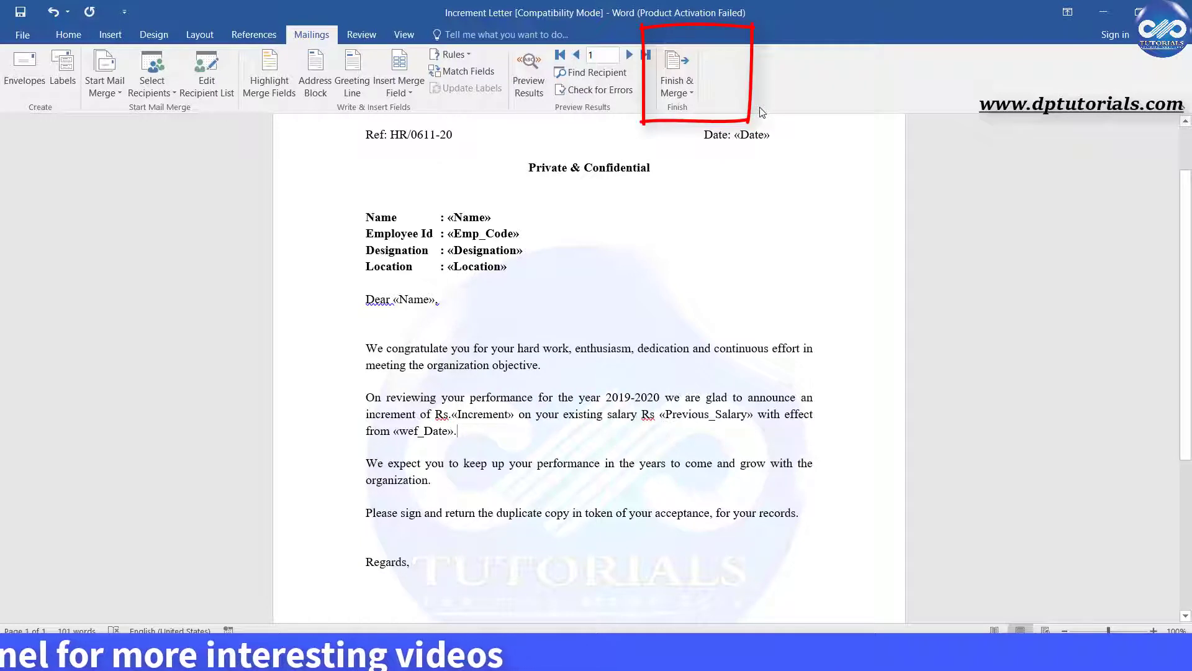
Step: Finish & Merge all records into a new document of individual letters and review them
{"action": "left_click", "coordinate": [677, 74]}
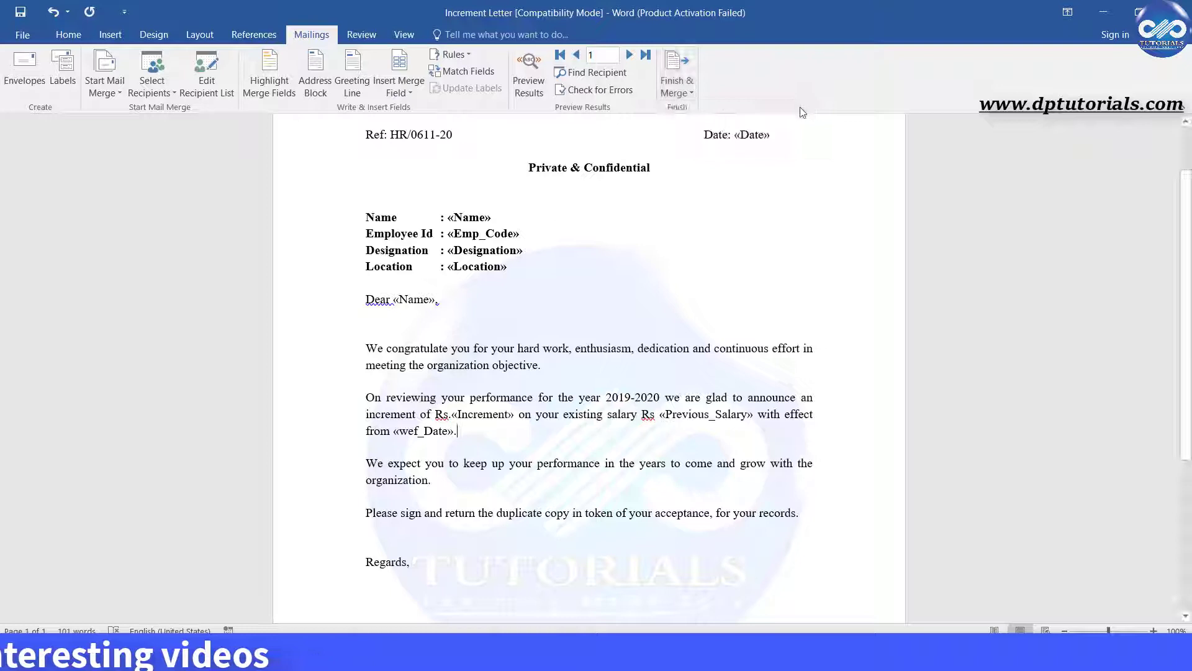
{"action": "left_click", "coordinate": [677, 77]}
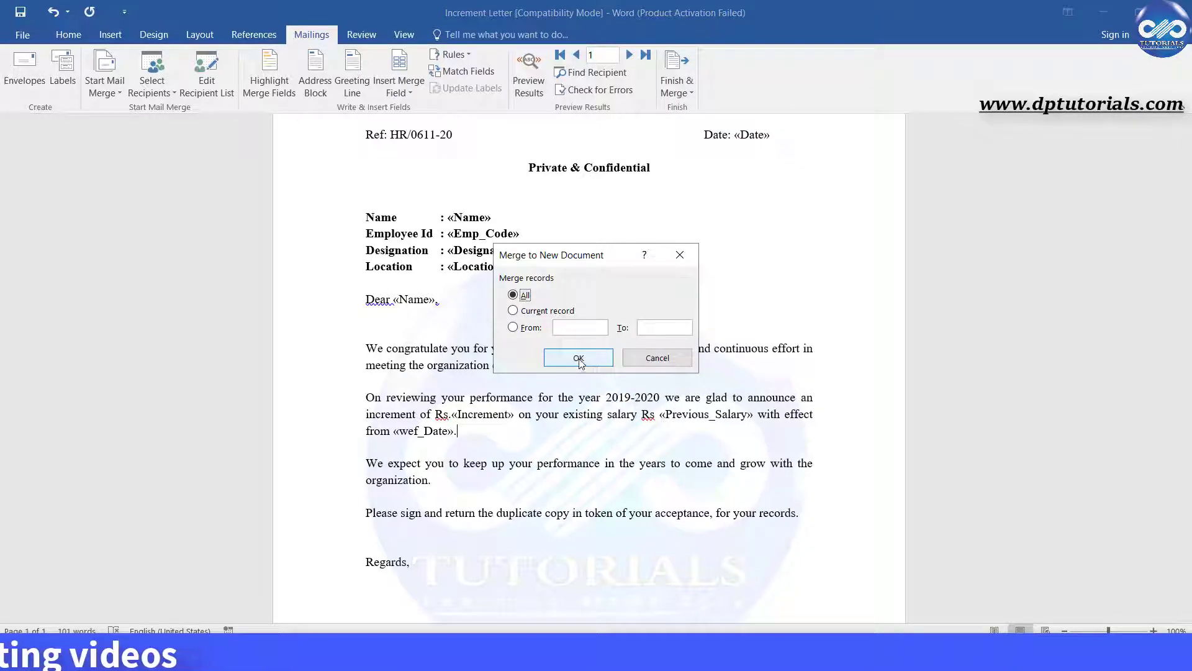
{"action": "left_click", "coordinate": [579, 358]}
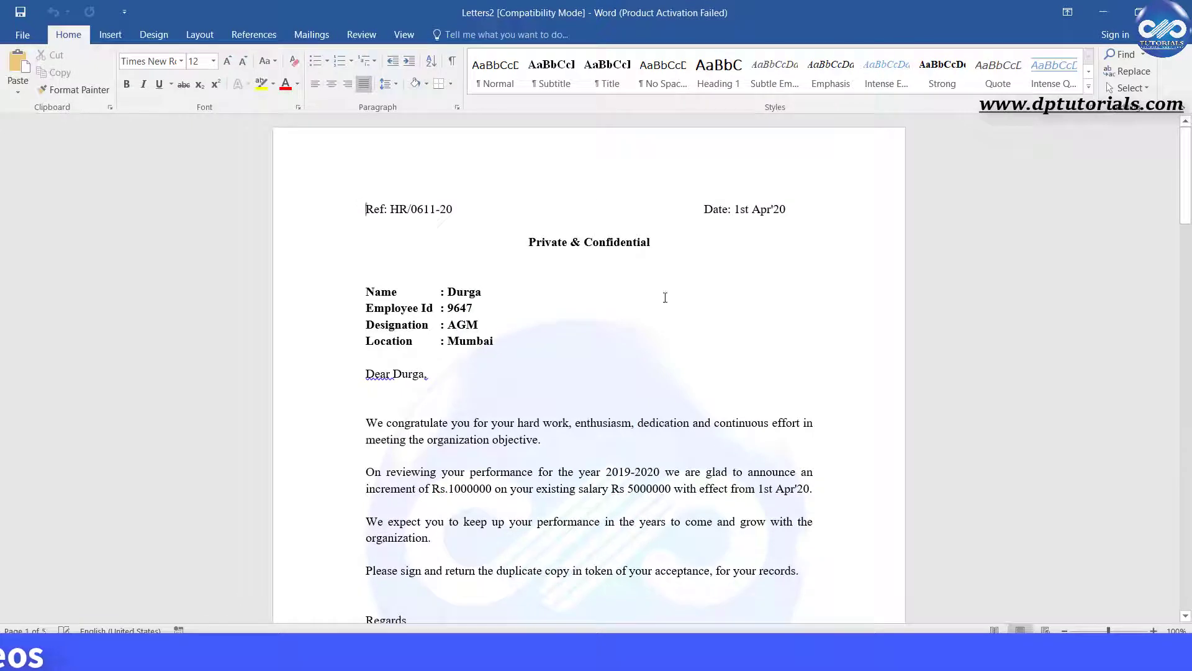
{"action": "scroll", "scroll_direction": "down", "scroll_amount": 3}
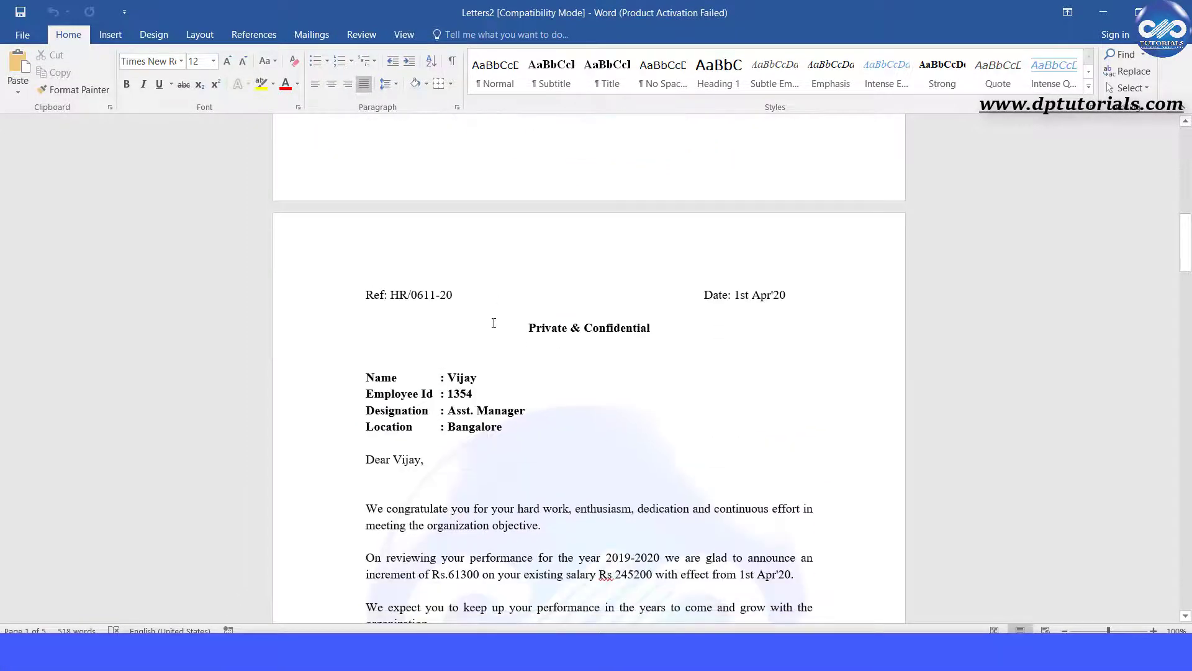
{"action": "scroll", "scroll_direction": "down", "scroll_amount": 3}
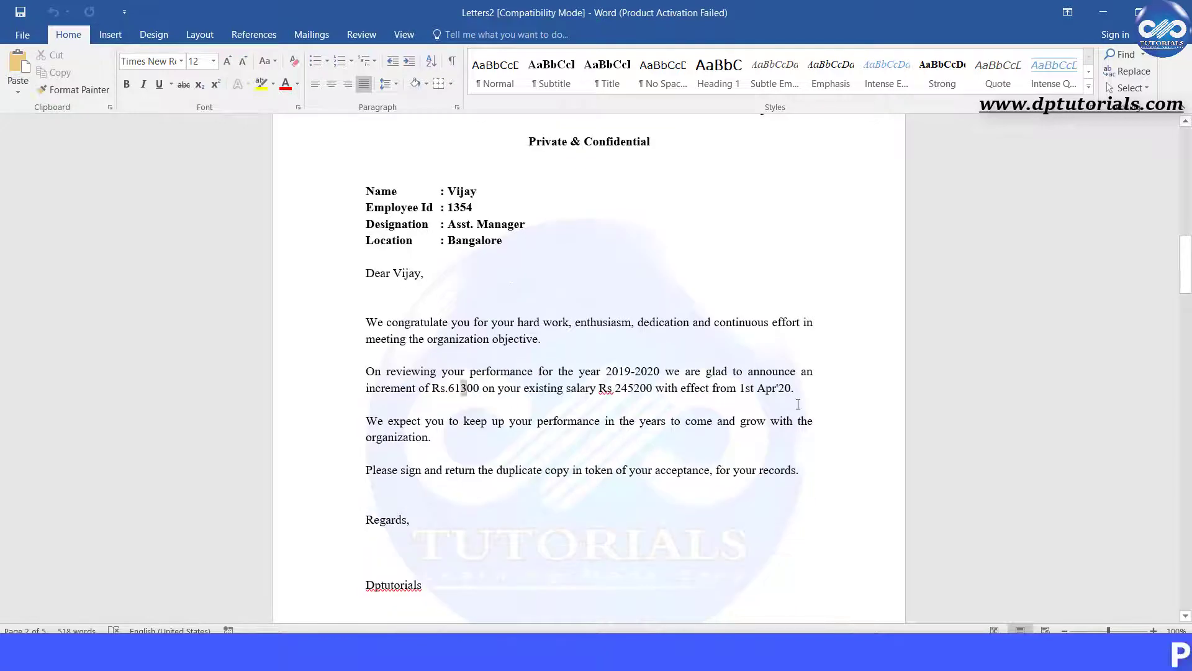
{"action": "scroll", "scroll_direction": "down", "scroll_amount": 3}
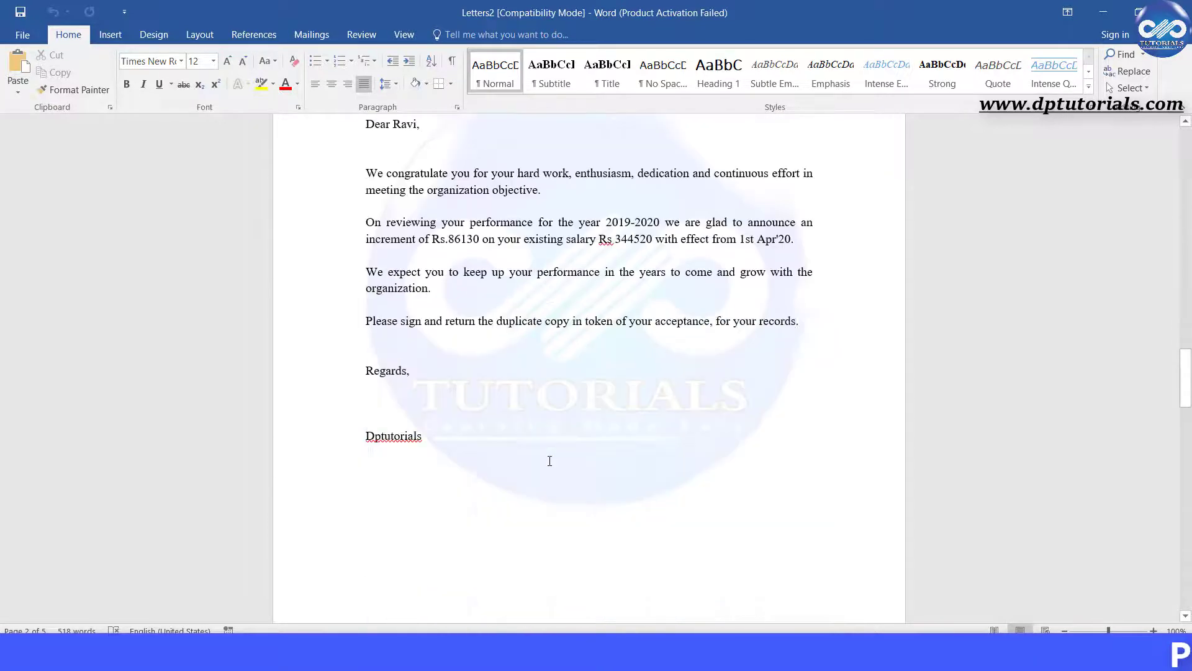
{"action": "scroll", "scroll_direction": "down", "scroll_amount": 3}
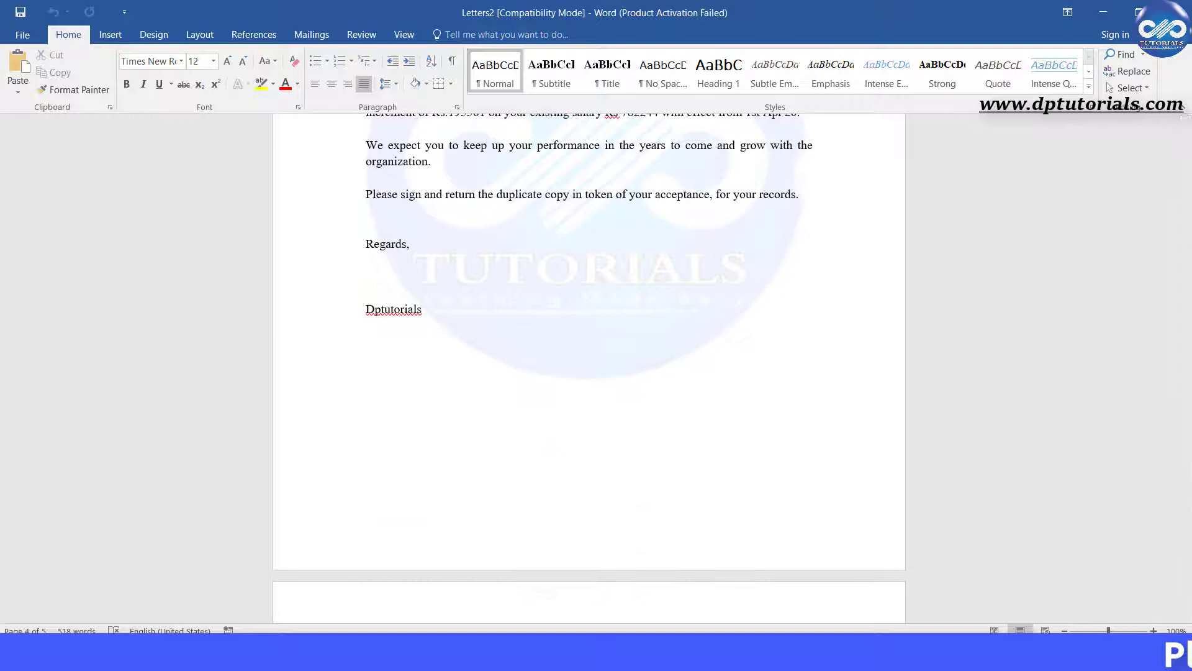
{"action": "mouse_move", "coordinate": [760, 347]}
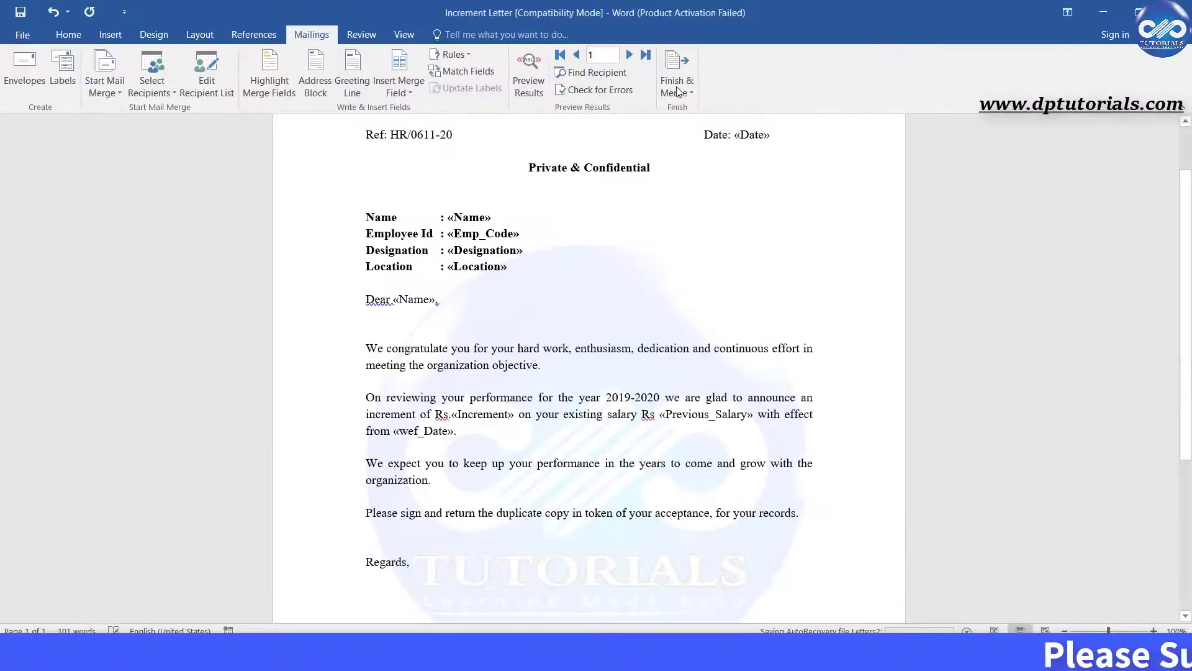
Step: Show the Finish & Merge choices (edit, print, email) on the letter template
{"action": "left_click", "coordinate": [676, 72]}
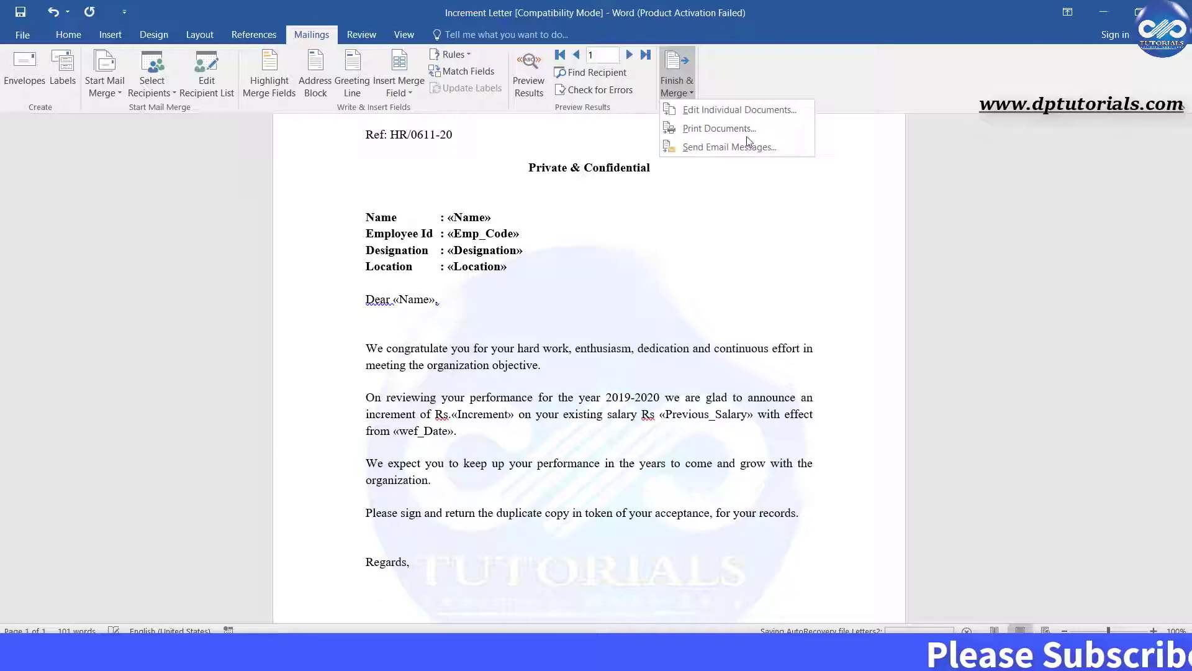